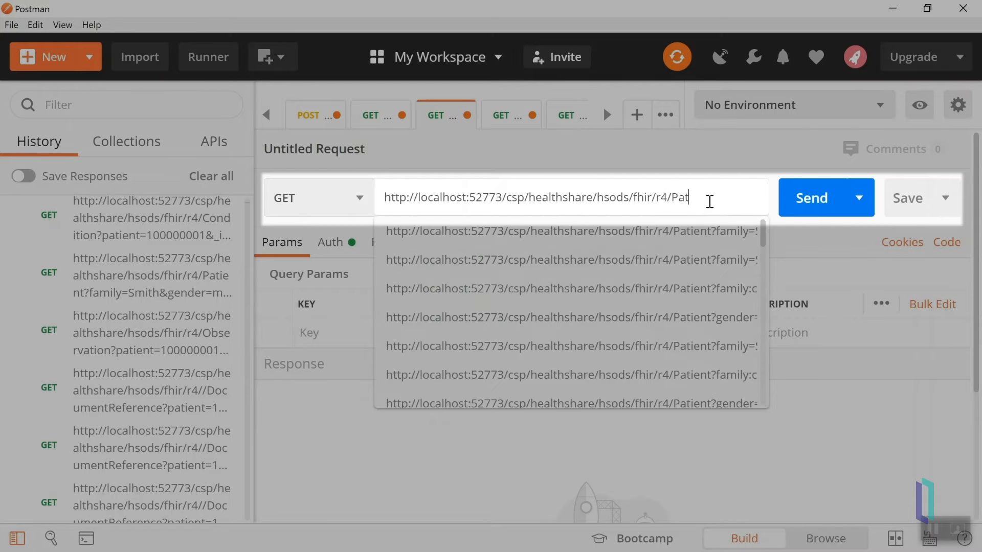
Run the Patient?gender=male search and scroll the returned male patients such as John and Harold.
text(ient?gender=)
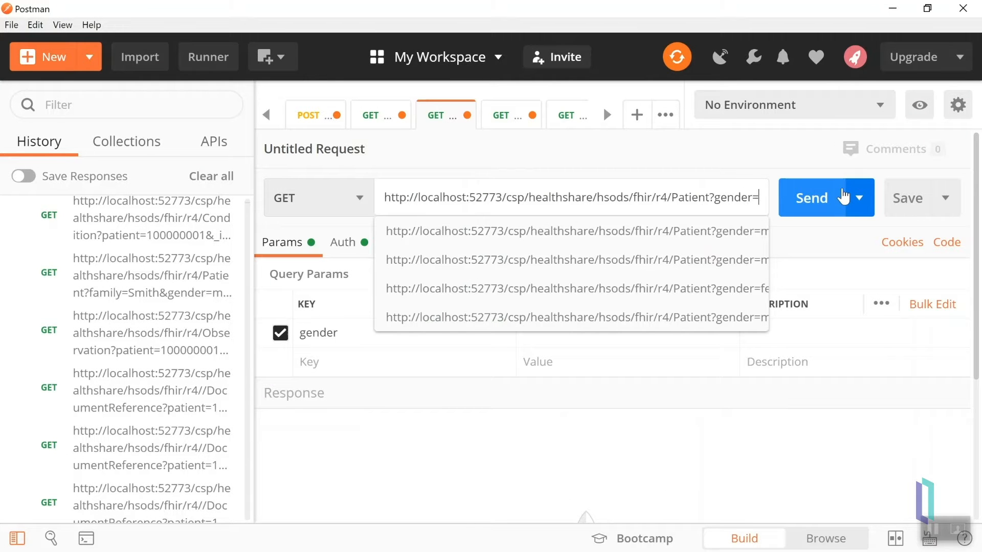
click(826, 198)
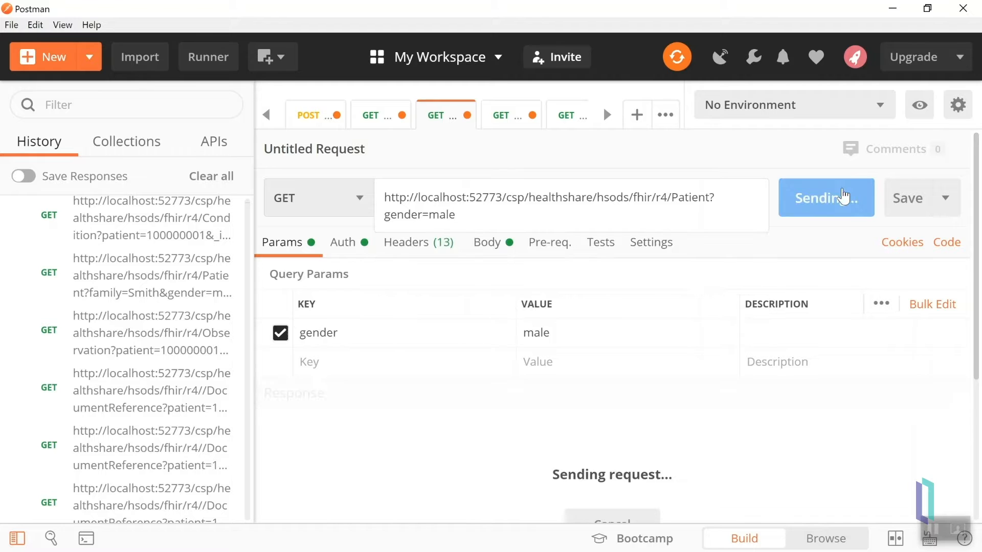
click(826, 197)
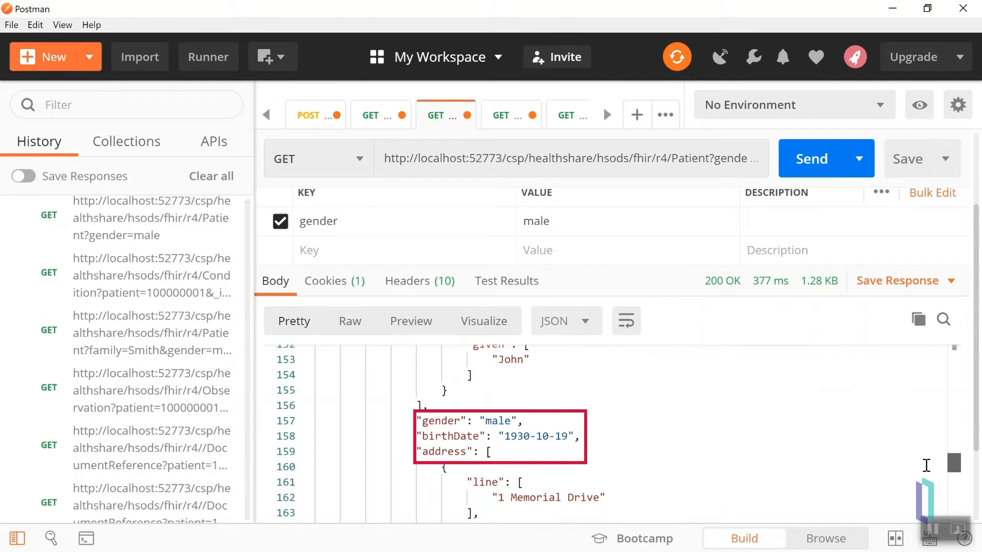
scroll(down, 3)
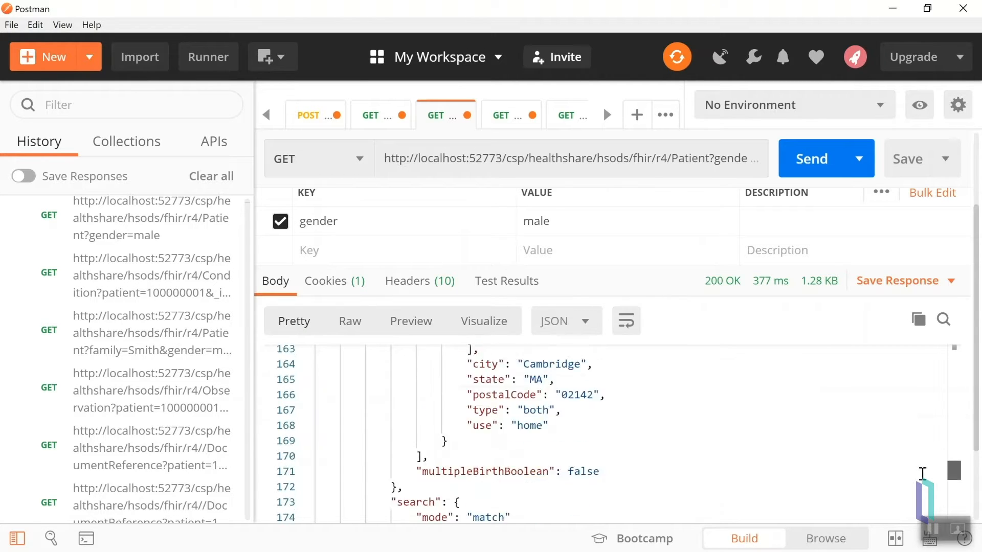
scroll(down, 3)
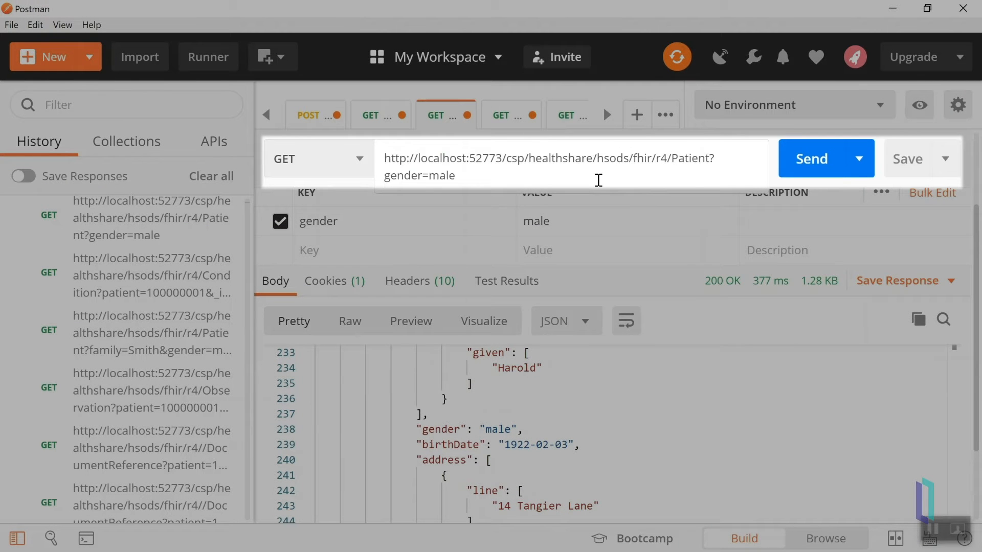
Add &family=Smith so only John Smith is returned, then recall the Observation code search from History.
text(&family=Smith)
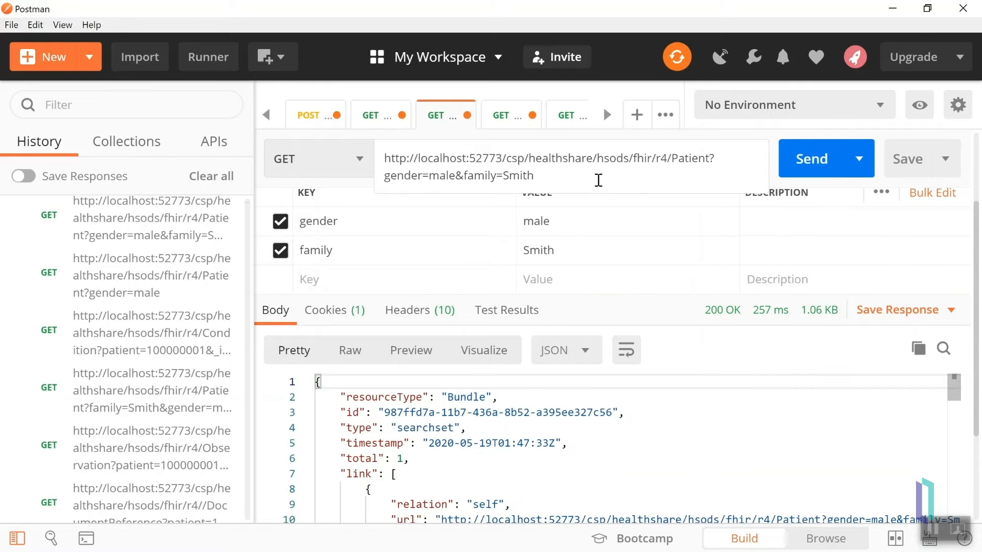
scroll(down, 3)
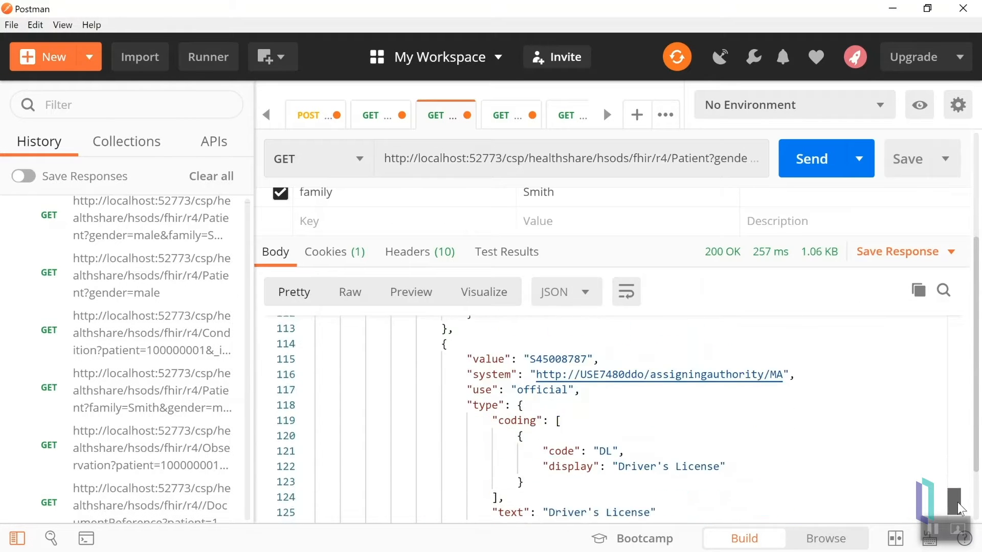
scroll(down, 3)
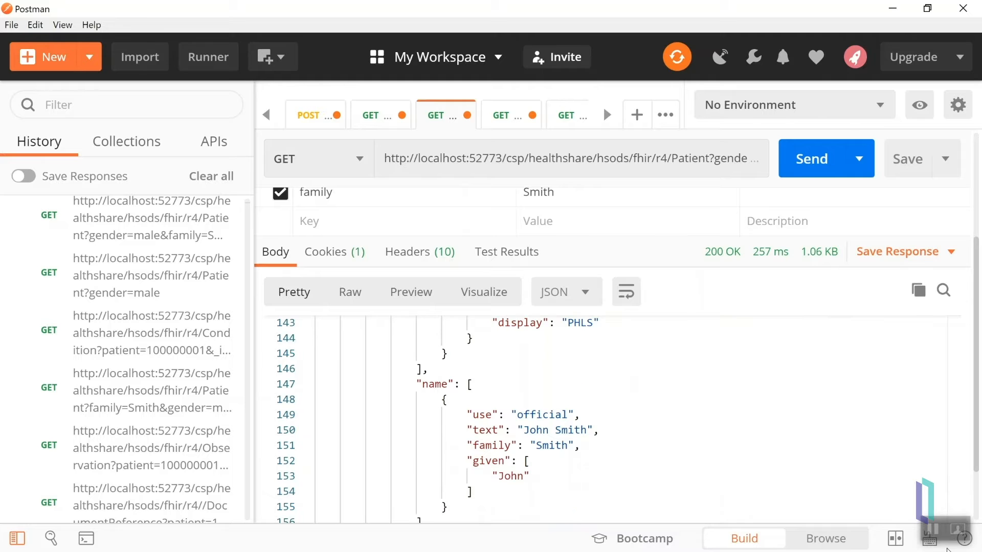
click(570, 158)
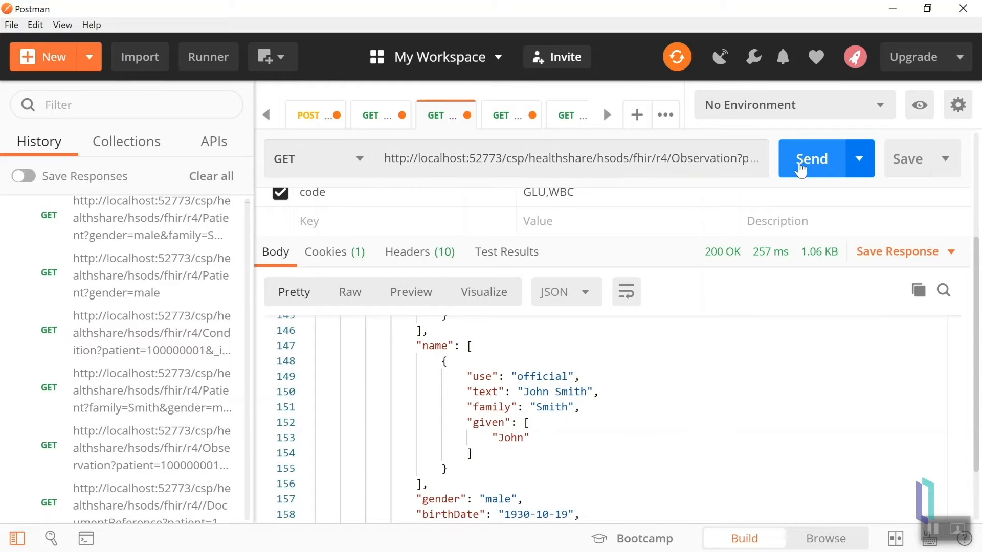
Send Observation?code=GLU,WBC, review the glucose and WBC results, and recall the Condition _include search.
click(811, 159)
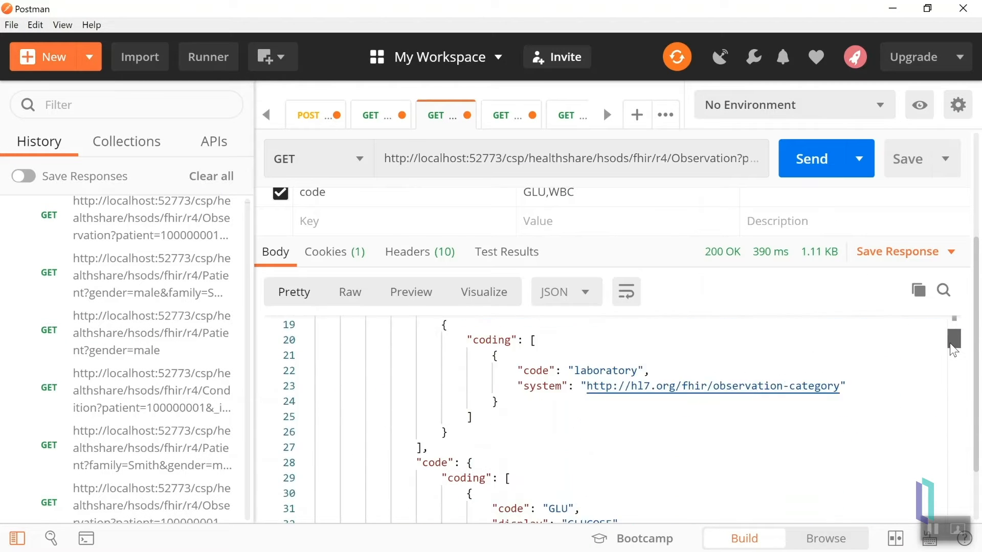
scroll(down, 3)
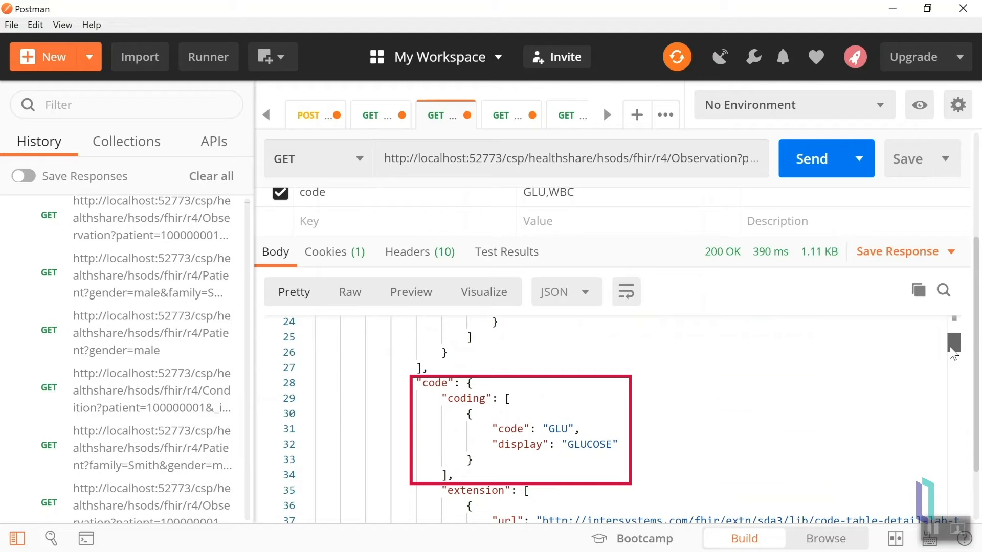
scroll(down, 3)
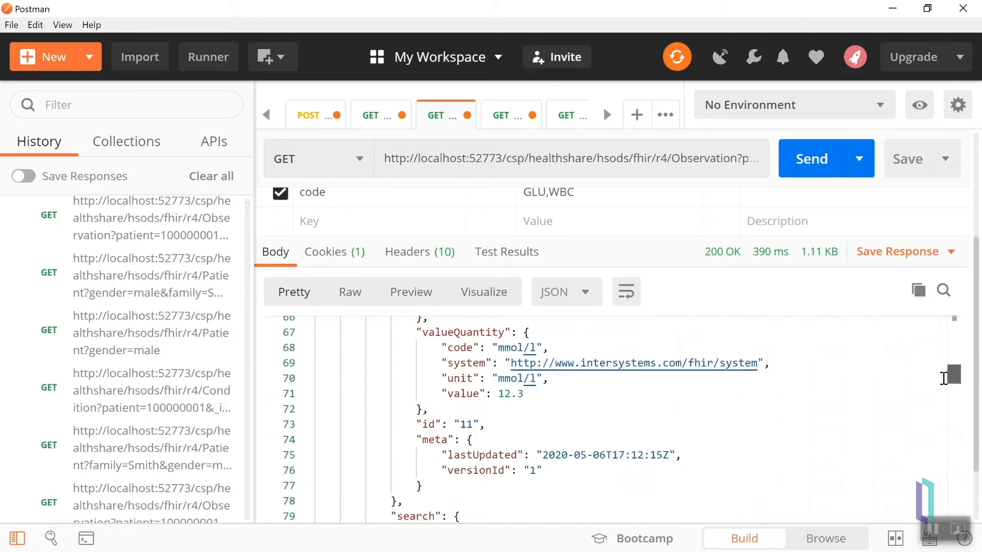
scroll(down, 3)
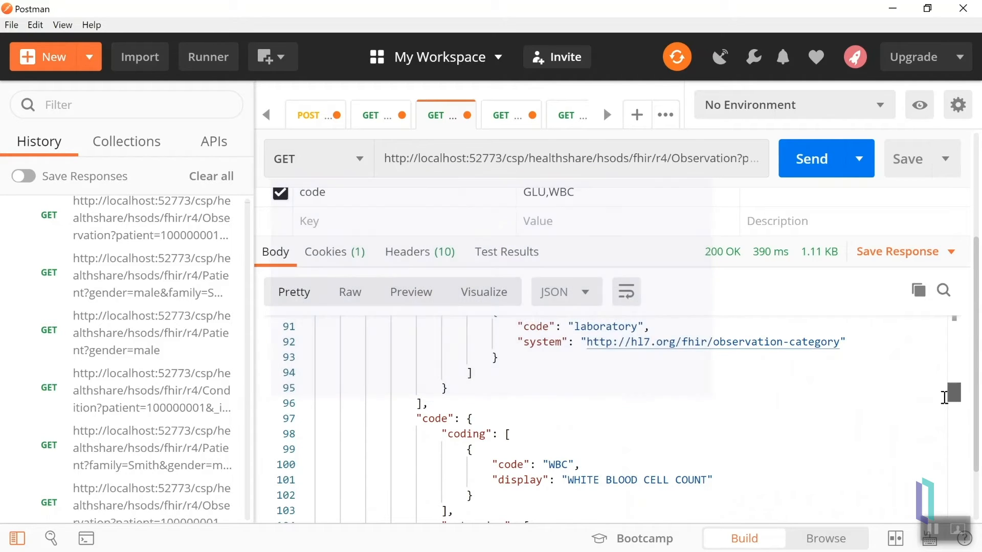
click(563, 157)
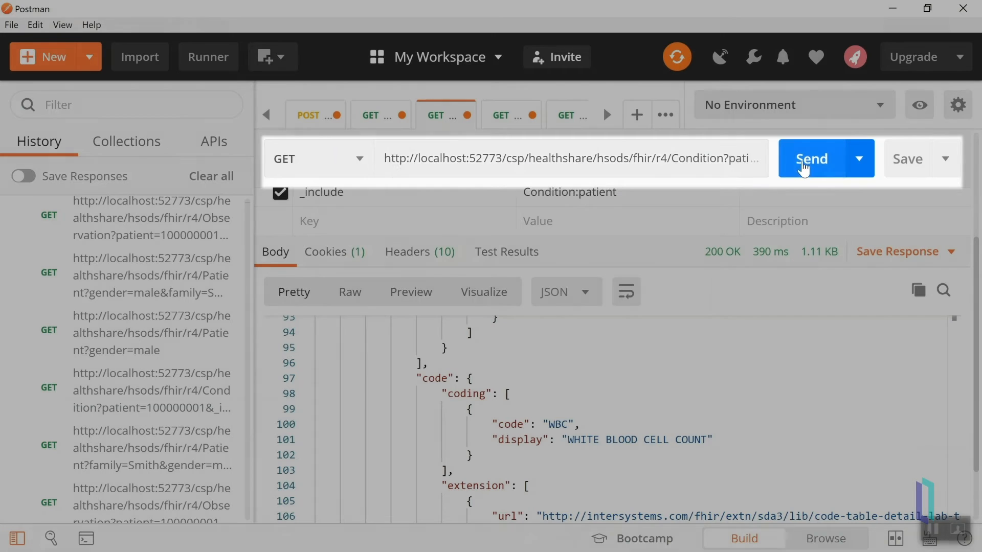
Send Condition with _include=Condition:patient and review the T2D diagnosis plus the referenced Patient.
click(811, 158)
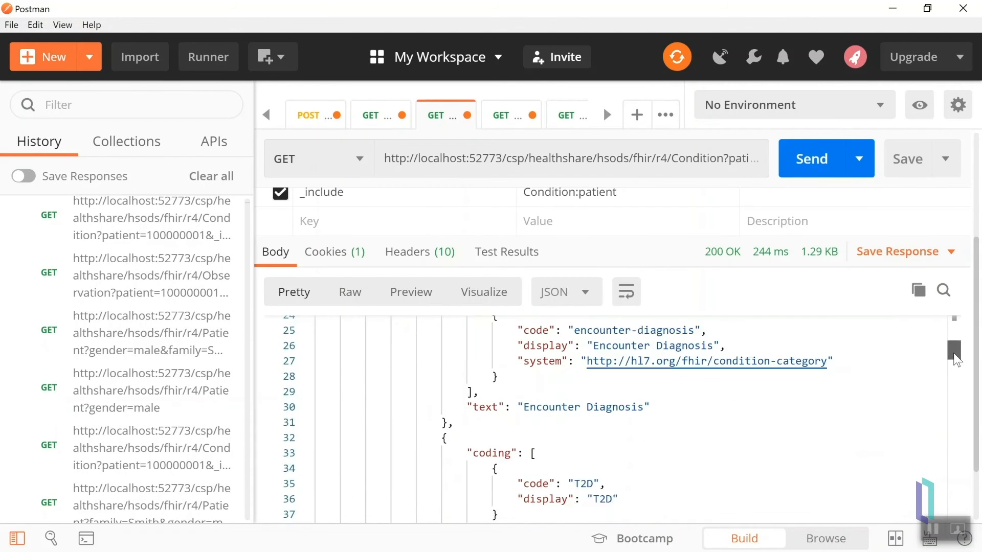
scroll(down, 3)
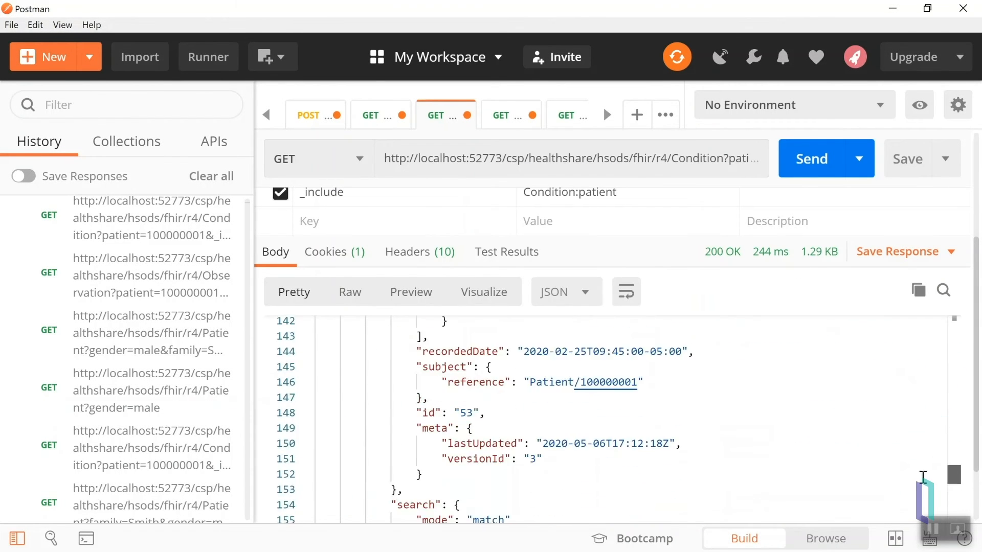
scroll(down, 3)
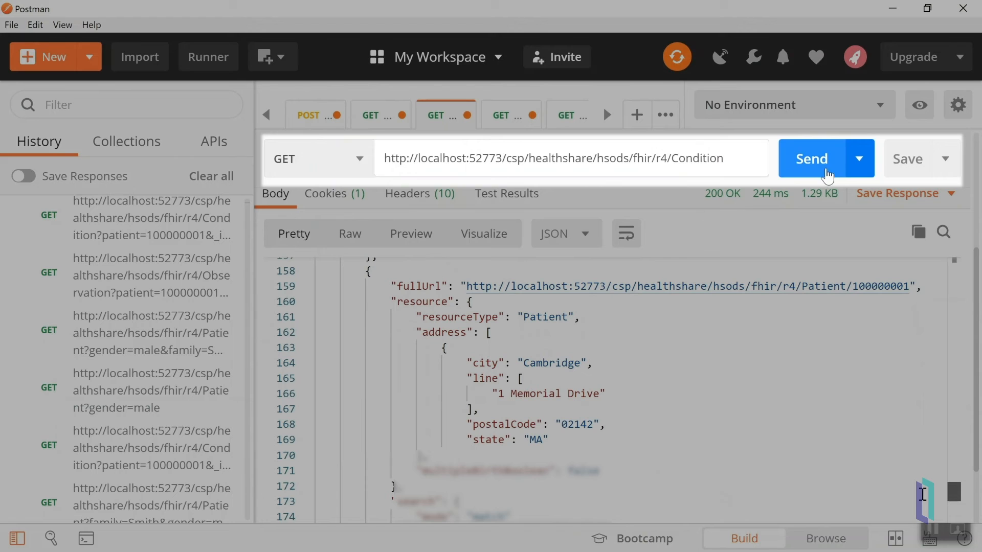
Send bare /Condition to get a 400 OperationOutcome requiring single-patient context and highlight its resourceType.
click(811, 158)
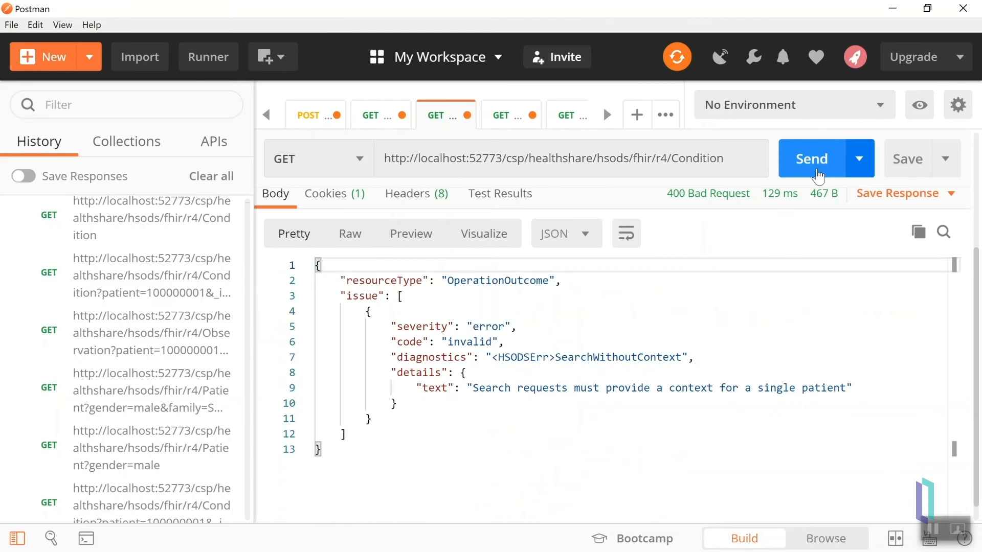
double_click(497, 280)
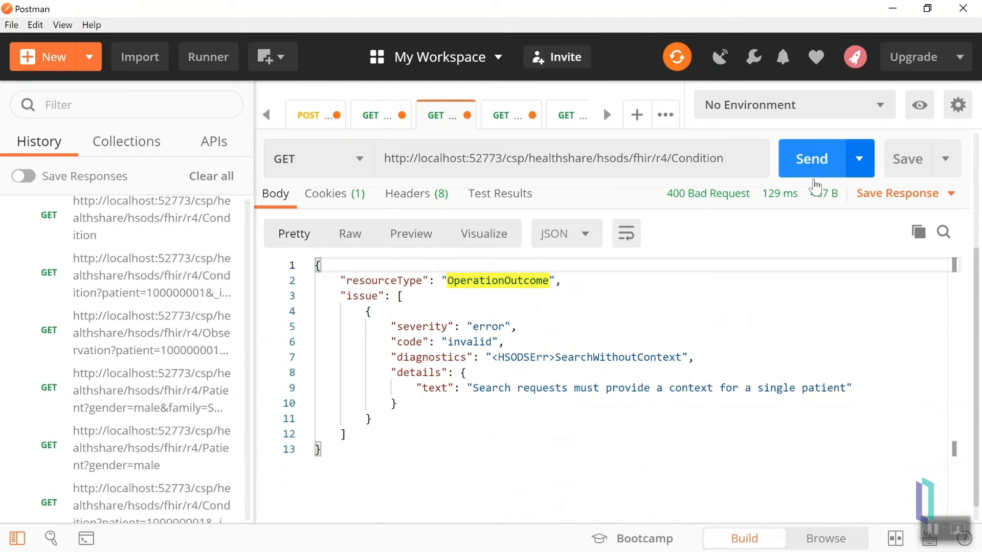